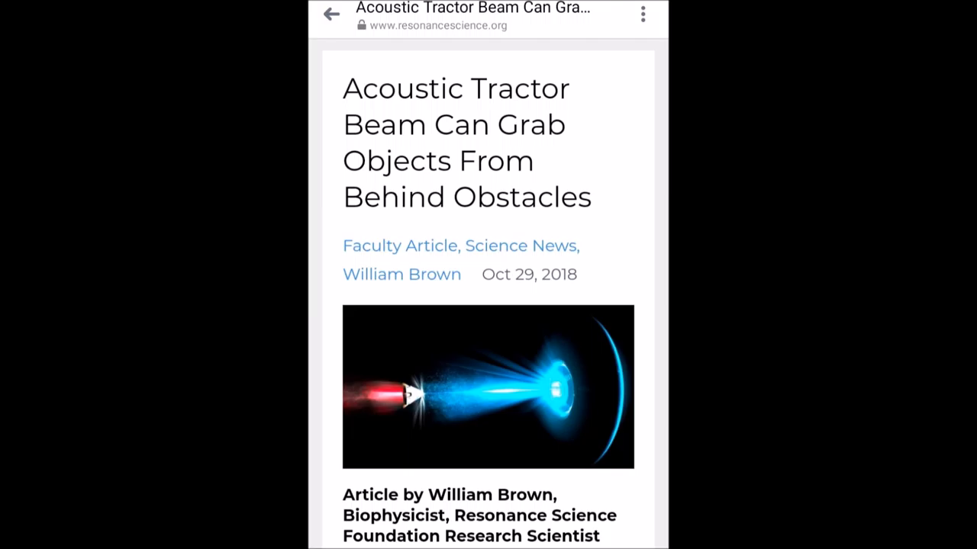
{"action": "scroll", "scroll_direction": "down", "scroll_amount": 3}
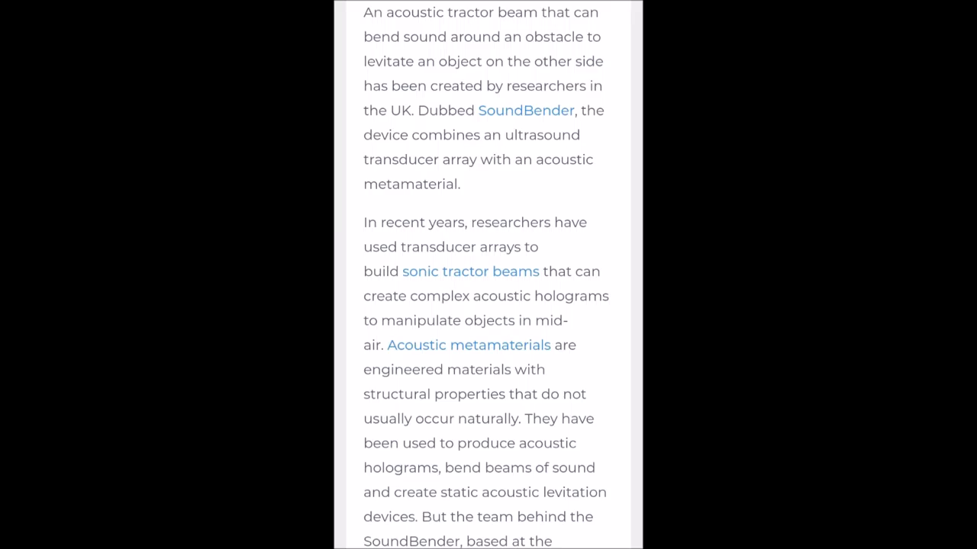
{"action": "scroll", "scroll_direction": "down", "scroll_amount": 3}
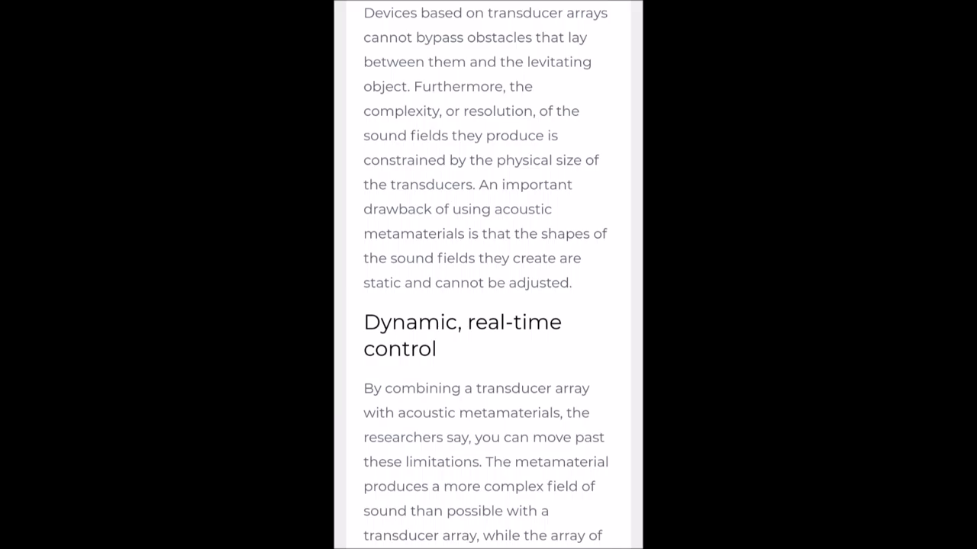
{"action": "scroll", "scroll_direction": "down", "scroll_amount": 3}
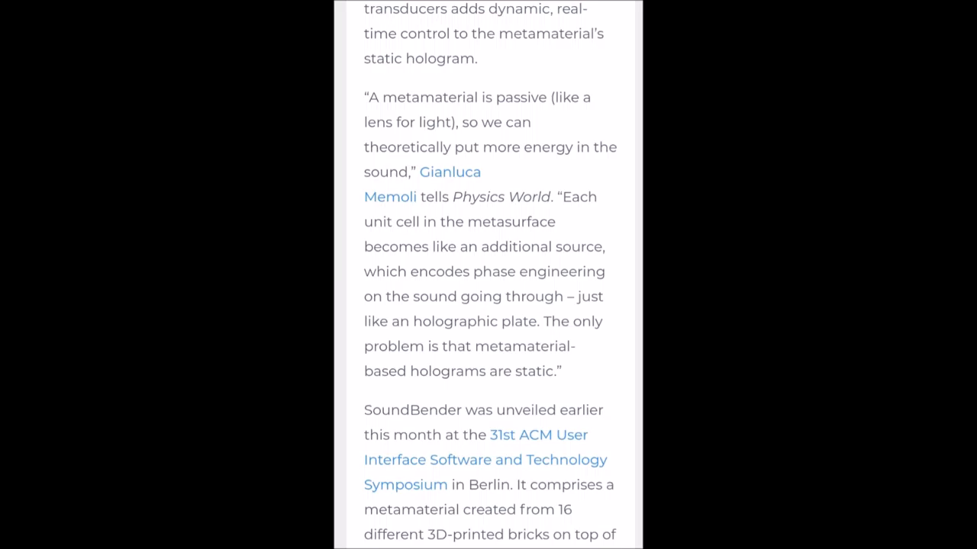
{"action": "scroll", "scroll_direction": "down", "scroll_amount": 3}
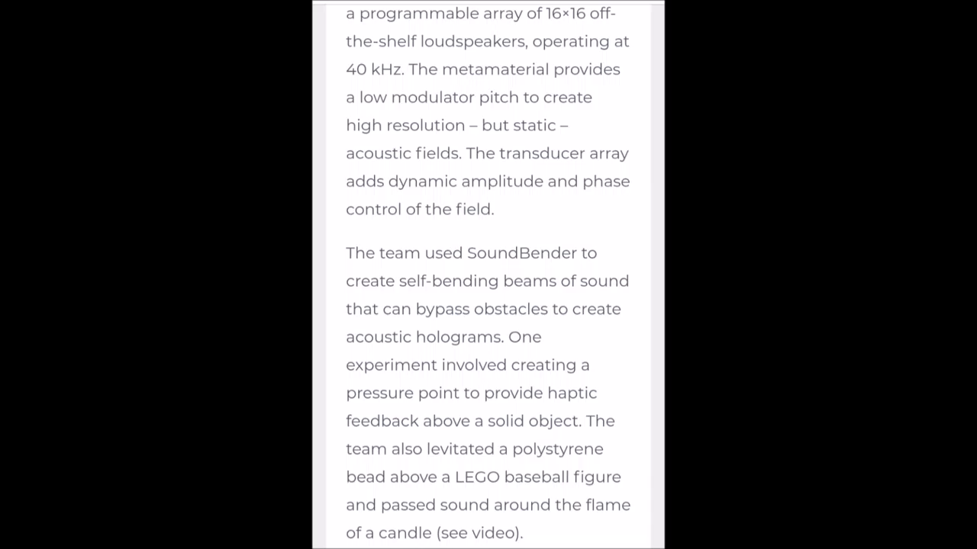
{"action": "scroll", "scroll_direction": "down", "scroll_amount": 3}
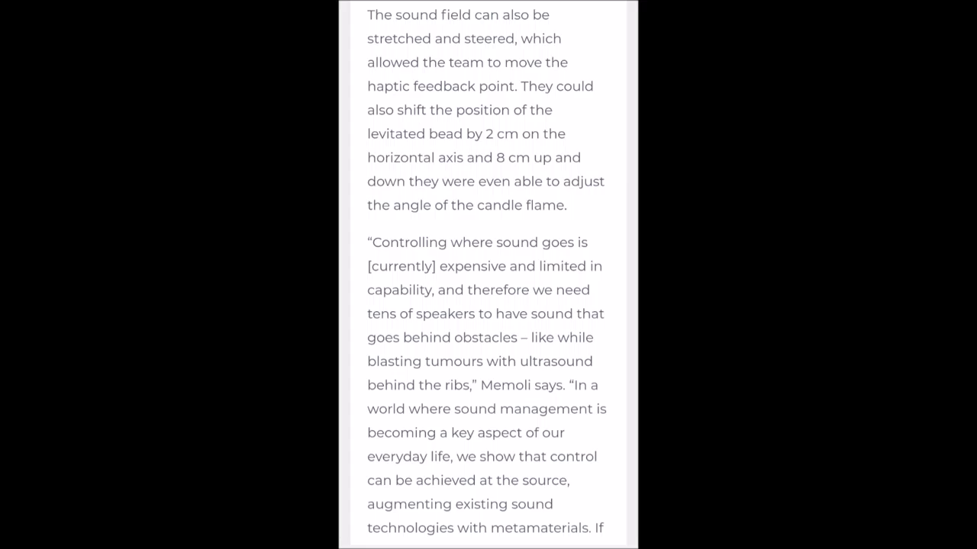
{"action": "scroll", "scroll_direction": "down", "scroll_amount": 3}
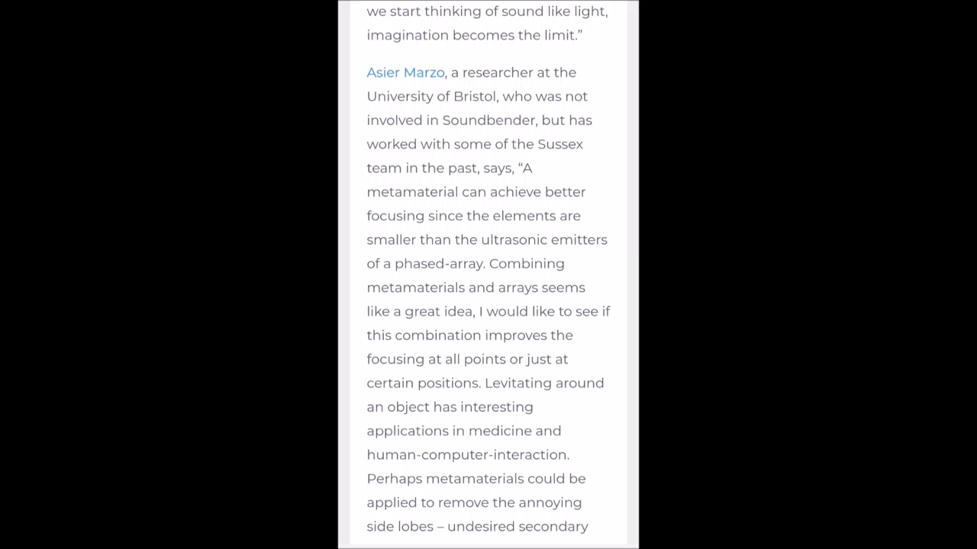
{"action": "scroll", "scroll_direction": "up", "scroll_amount": 3}
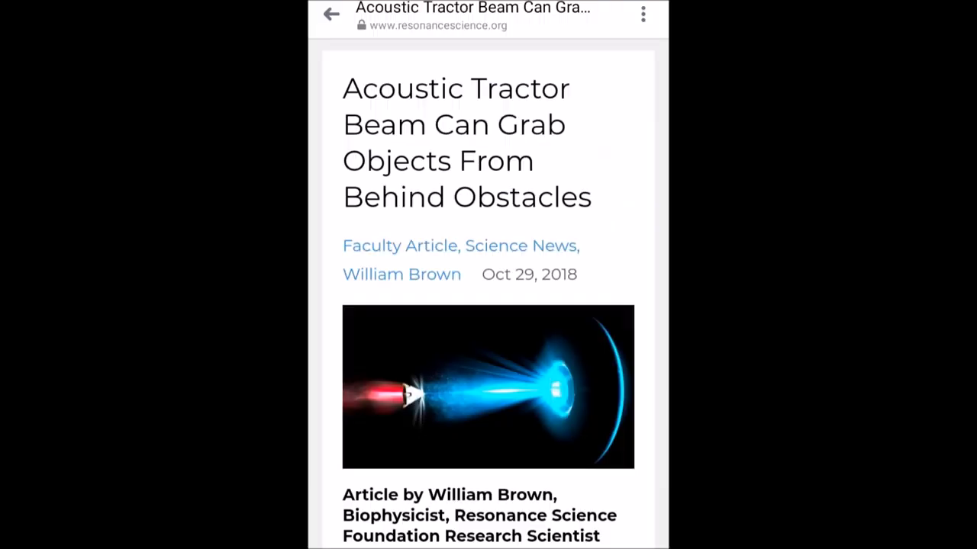